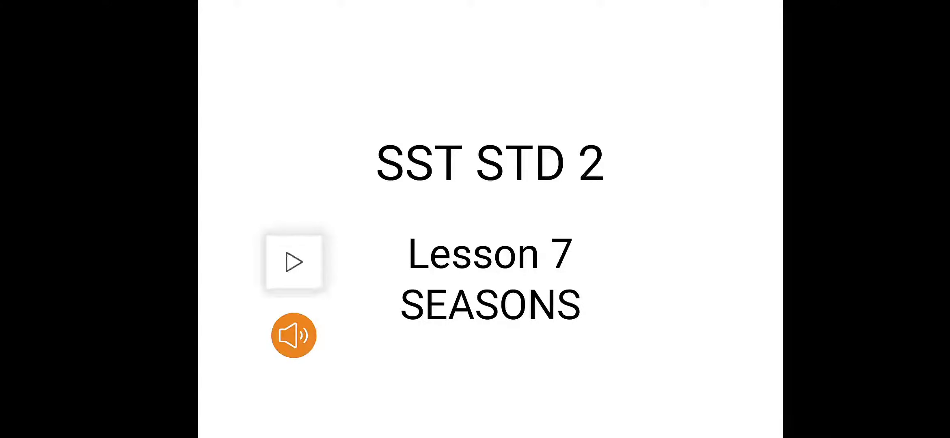
click(294, 263)
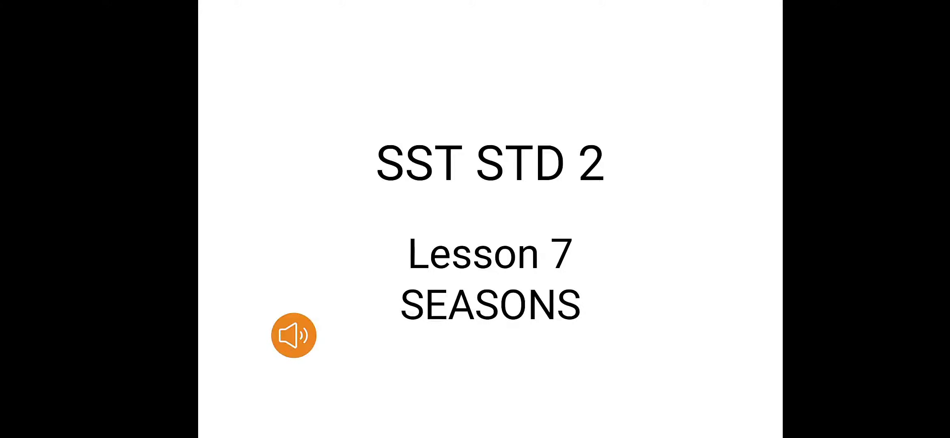